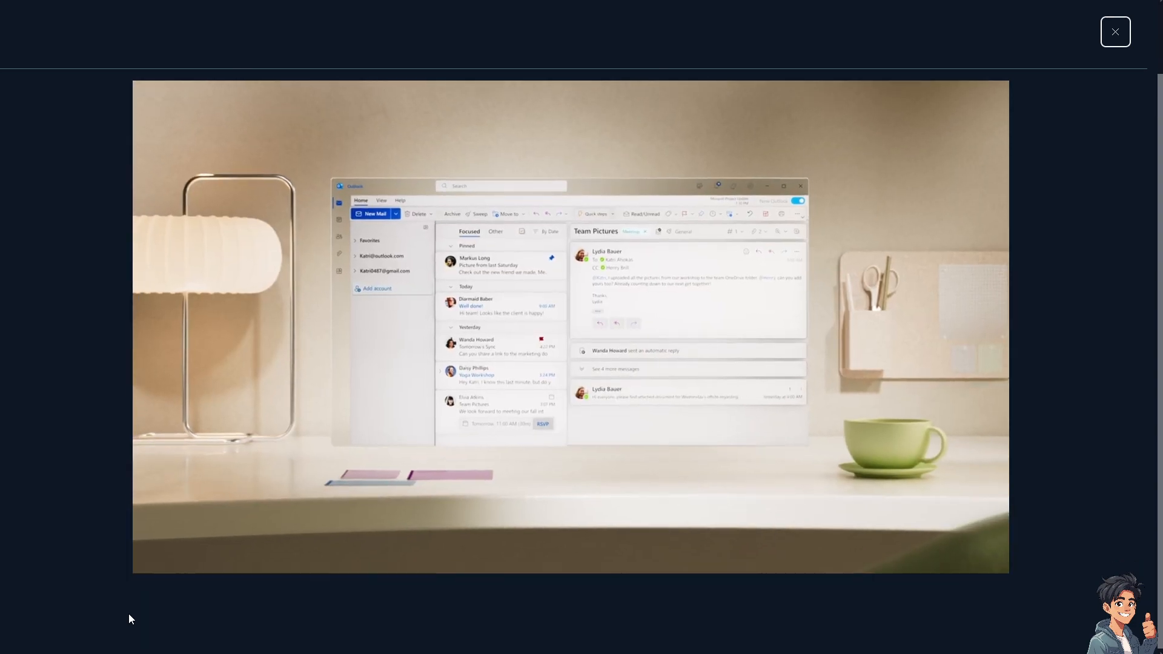
- Dismiss the promo video lightbox to return to the Outlook mailbox
{"action": "left_click", "coordinate": [1115, 31]}
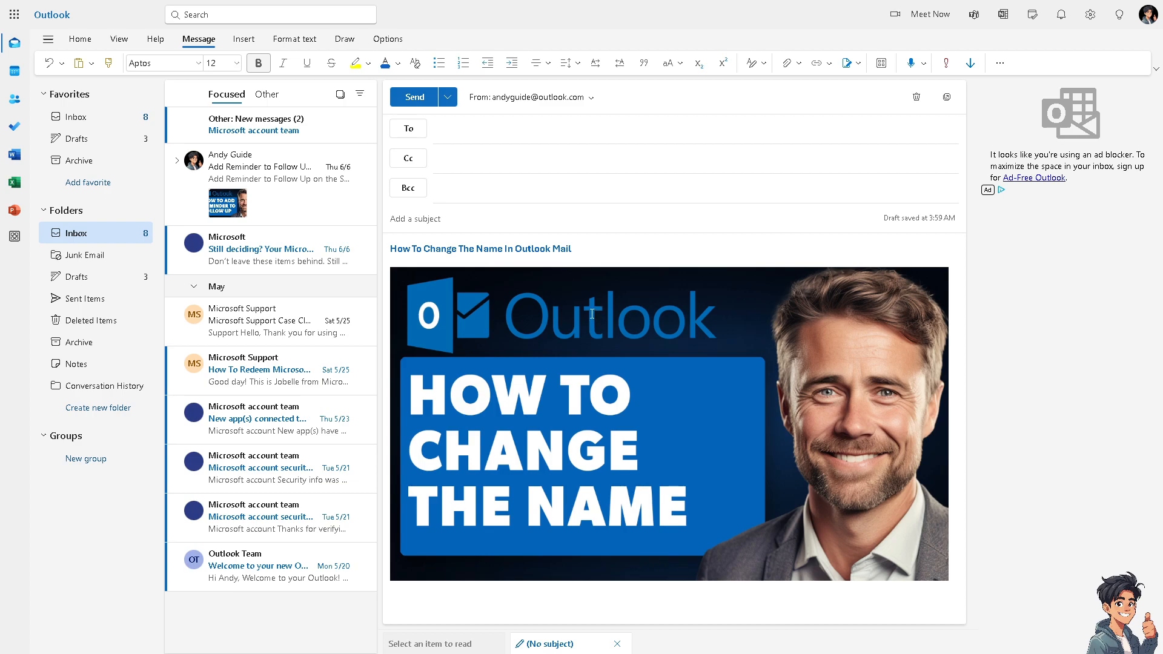
{"action": "mouse_move", "coordinate": [1082, 178]}
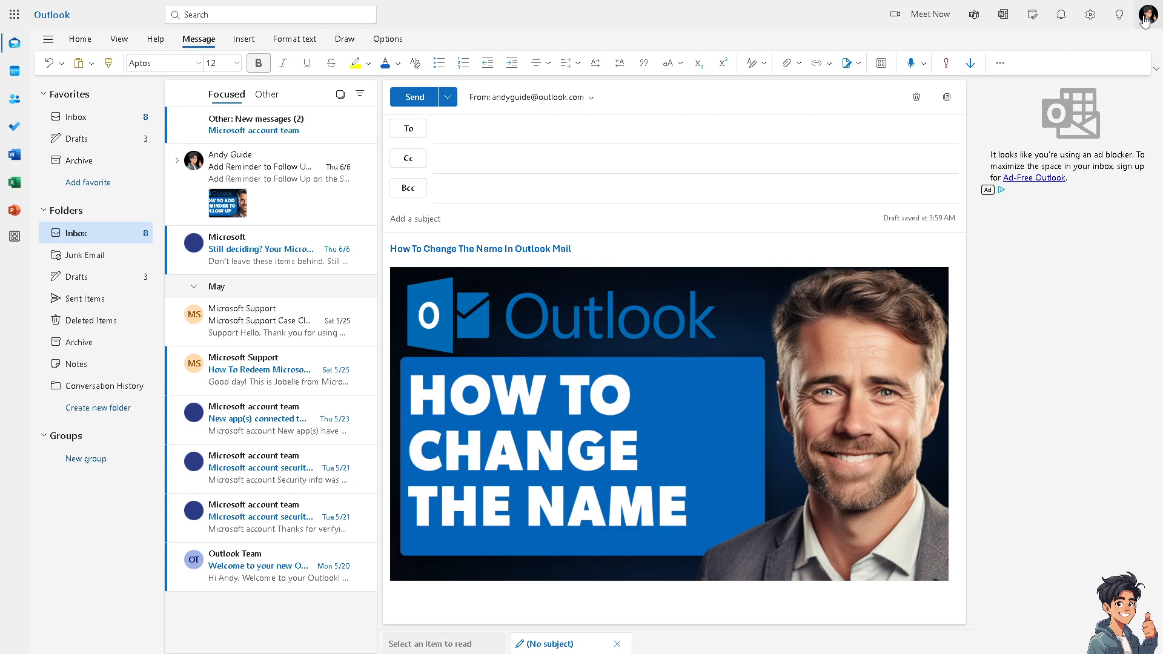
- Reach the Microsoft account Your info page via the profile picture's My profile link
{"action": "left_click", "coordinate": [1143, 15]}
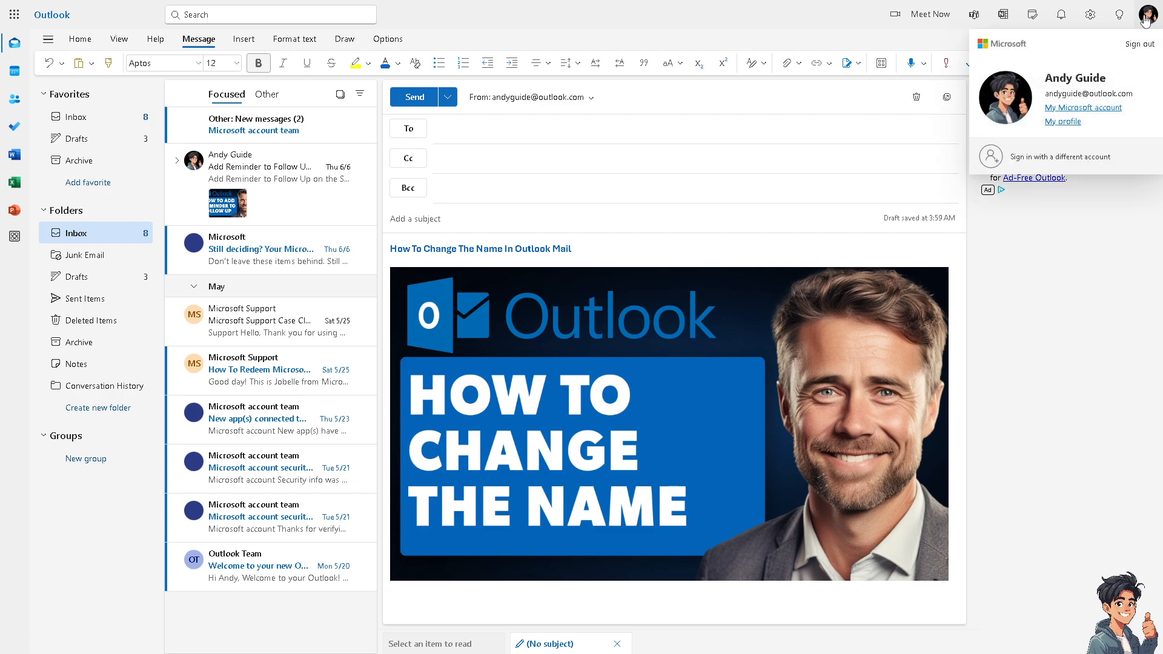
{"action": "mouse_move", "coordinate": [1063, 125]}
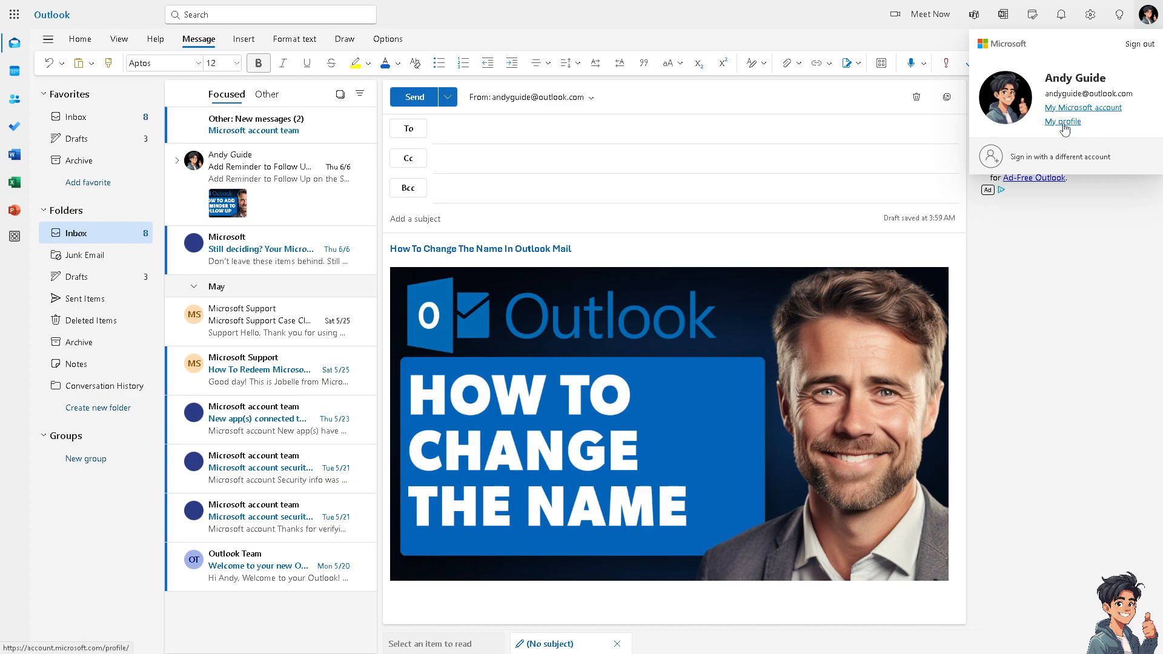
{"action": "left_click", "coordinate": [1061, 121]}
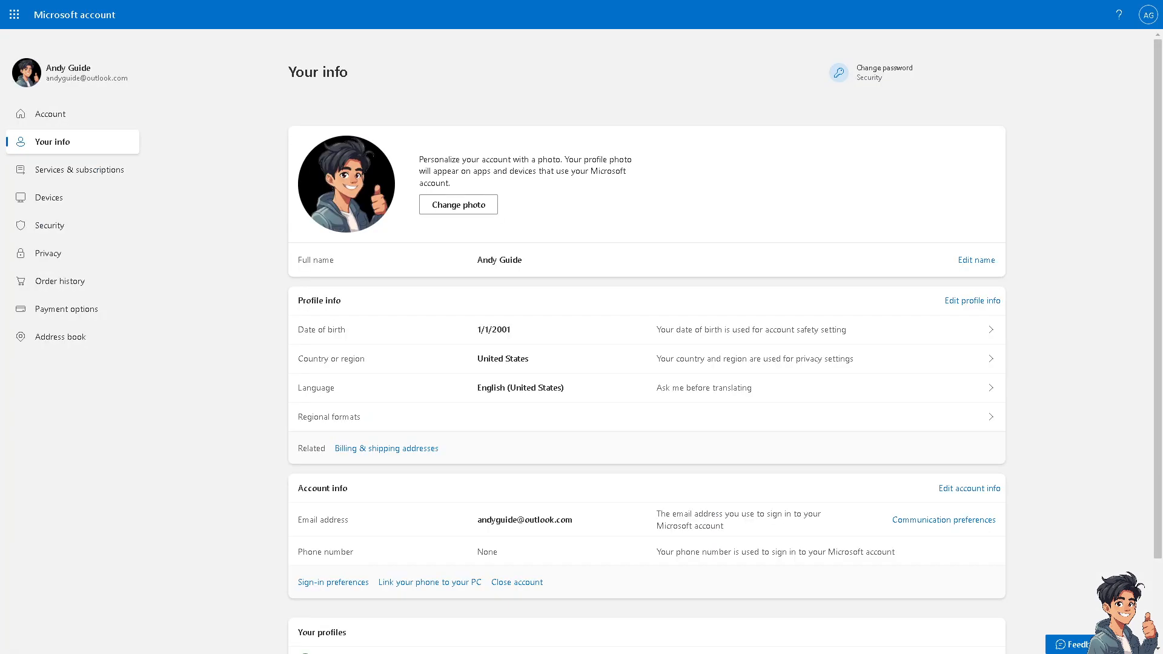
{"action": "mouse_move", "coordinate": [1100, 261]}
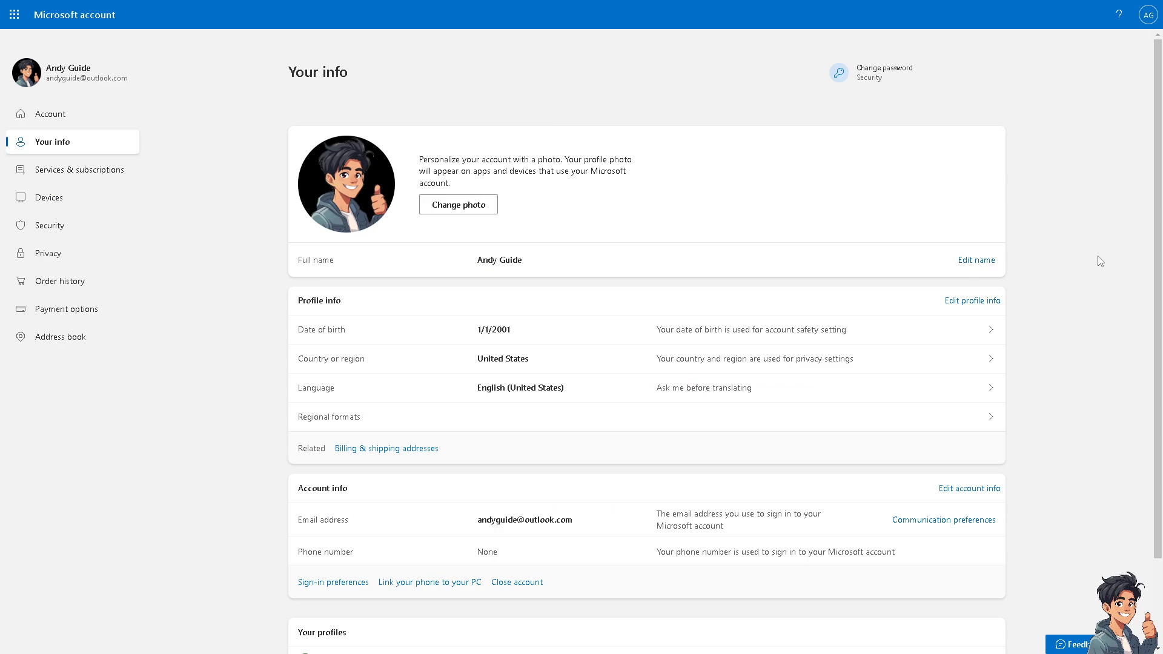
{"action": "mouse_move", "coordinate": [356, 256]}
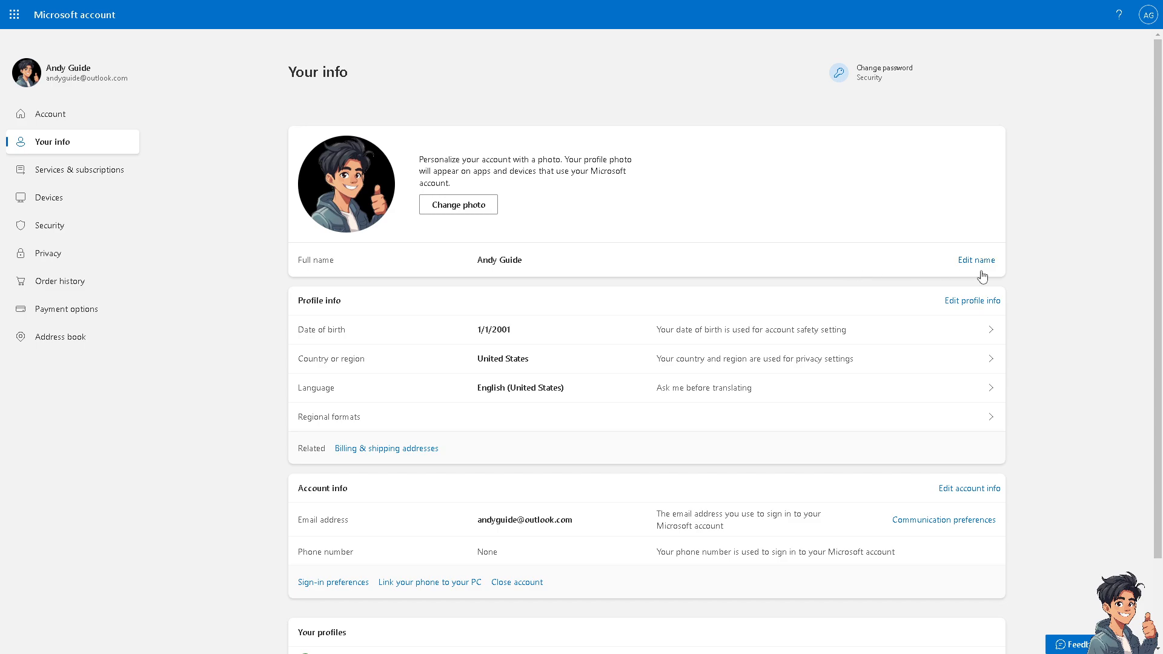
{"action": "mouse_move", "coordinate": [979, 312]}
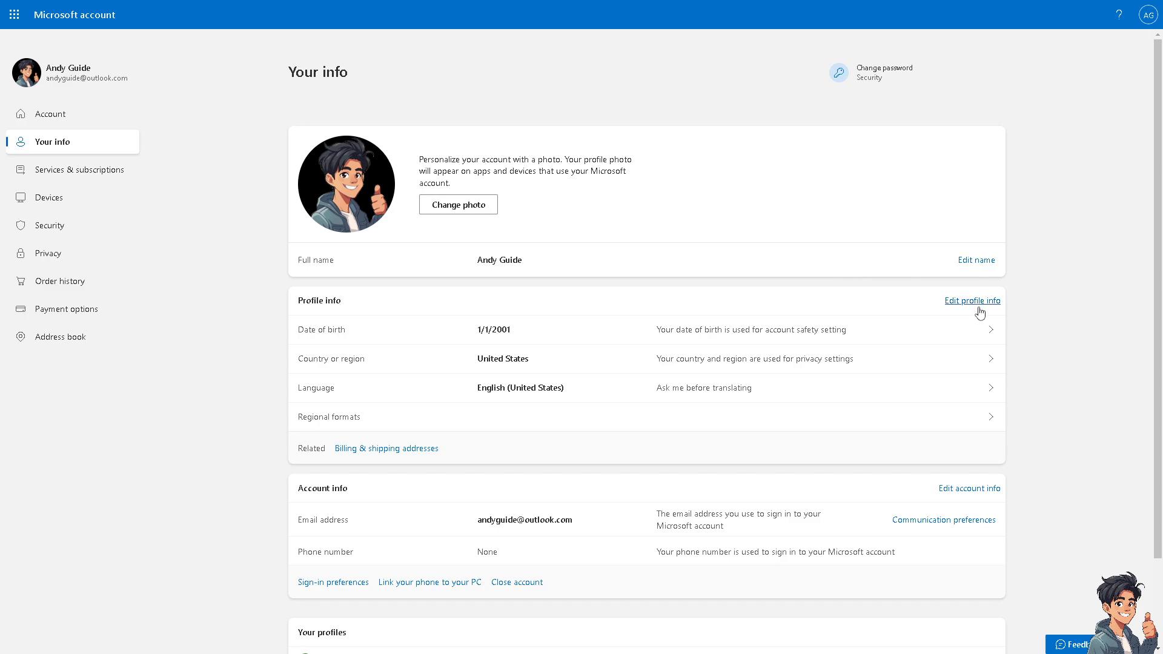
{"action": "mouse_move", "coordinate": [976, 266]}
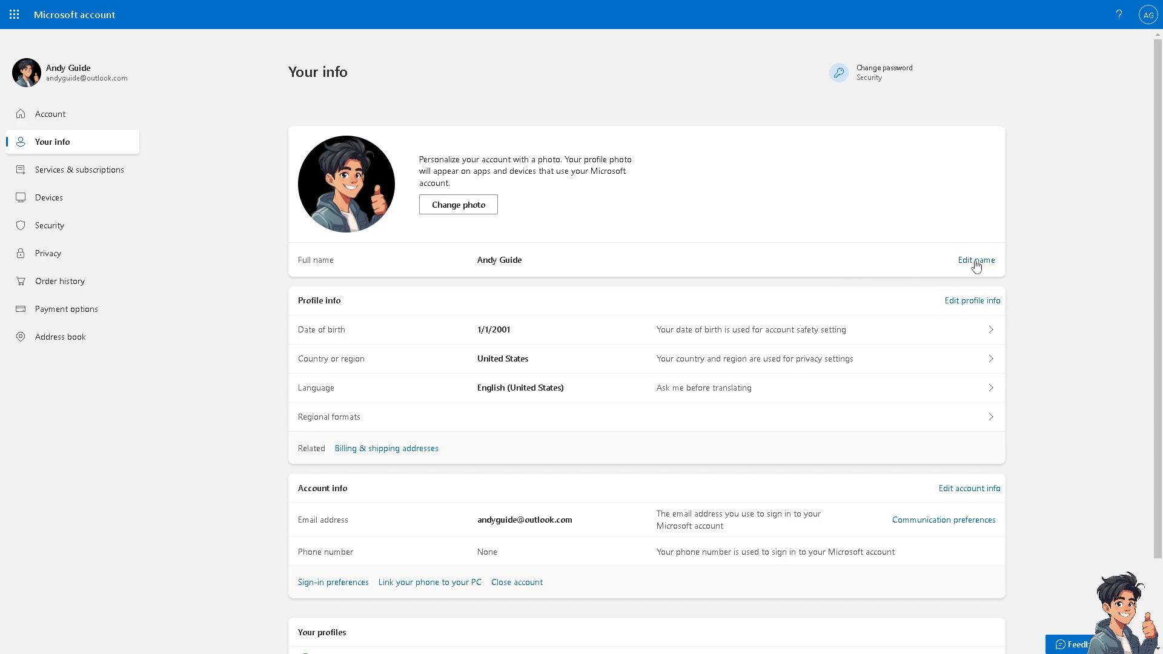
- Start editing the account's full name, then follow the footer Contact us link to Microsoft Support
{"action": "left_click", "coordinate": [975, 260]}
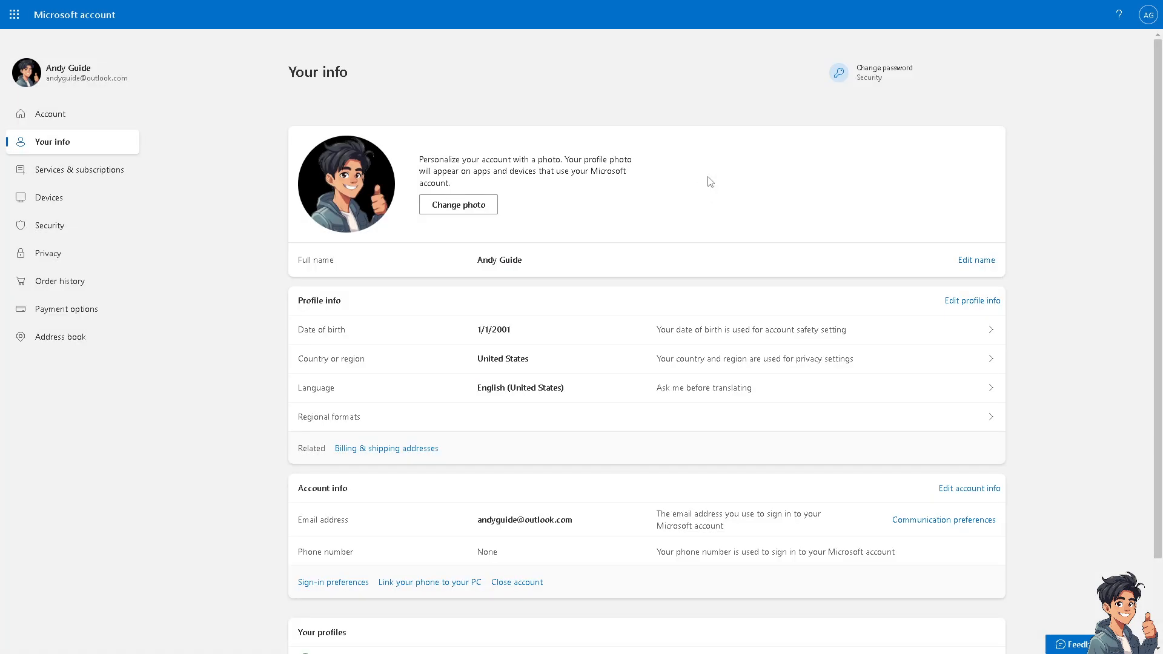
{"action": "mouse_move", "coordinate": [613, 221]}
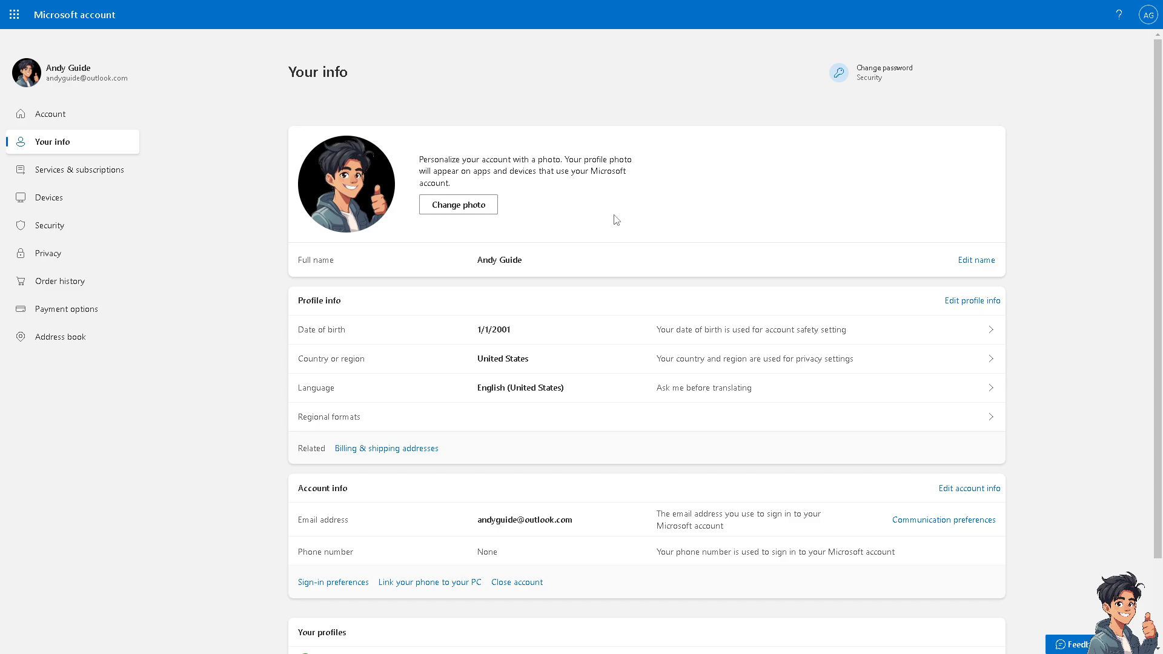
{"action": "mouse_move", "coordinate": [673, 270]}
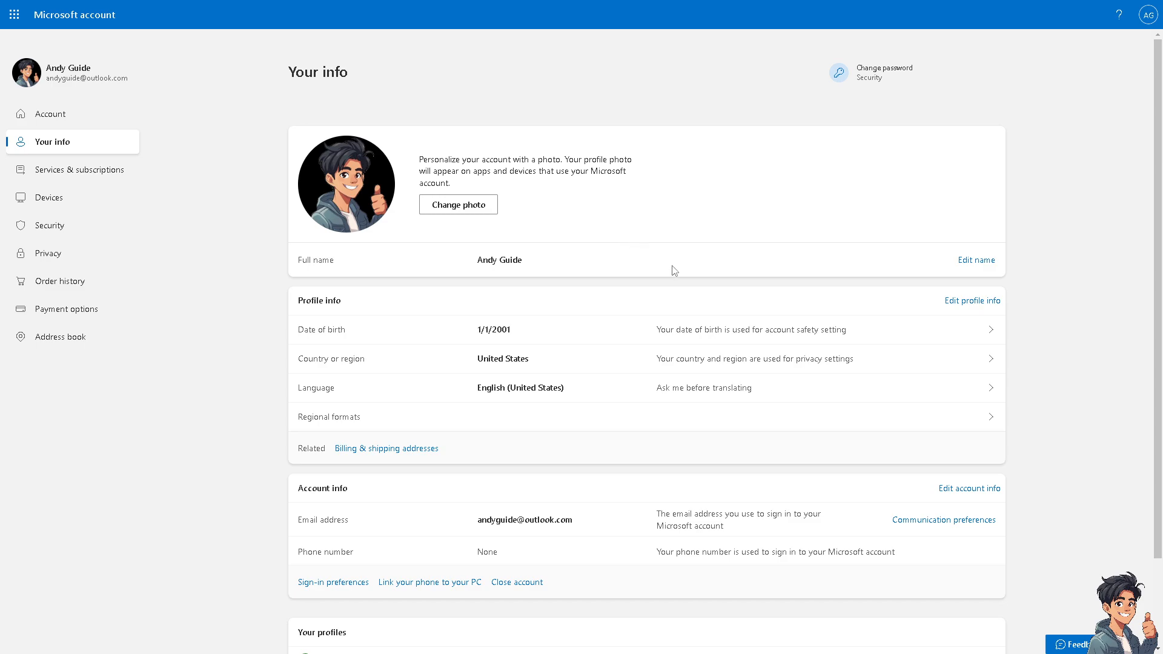
{"action": "scroll", "scroll_direction": "down", "scroll_amount": 3}
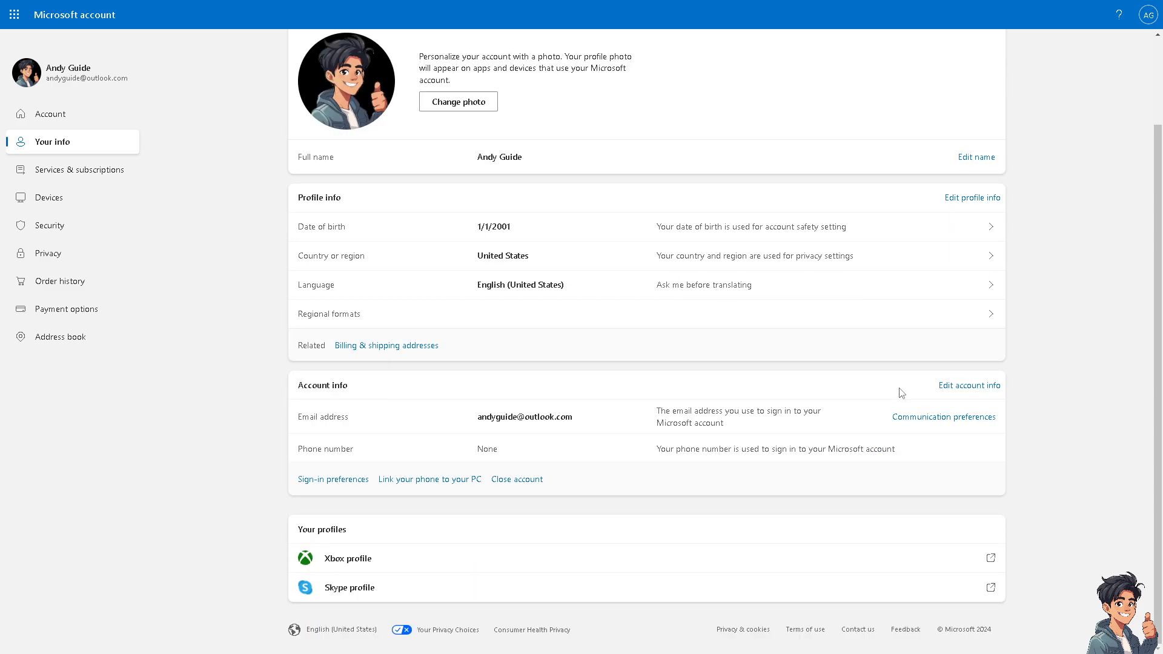
{"action": "mouse_move", "coordinate": [857, 630]}
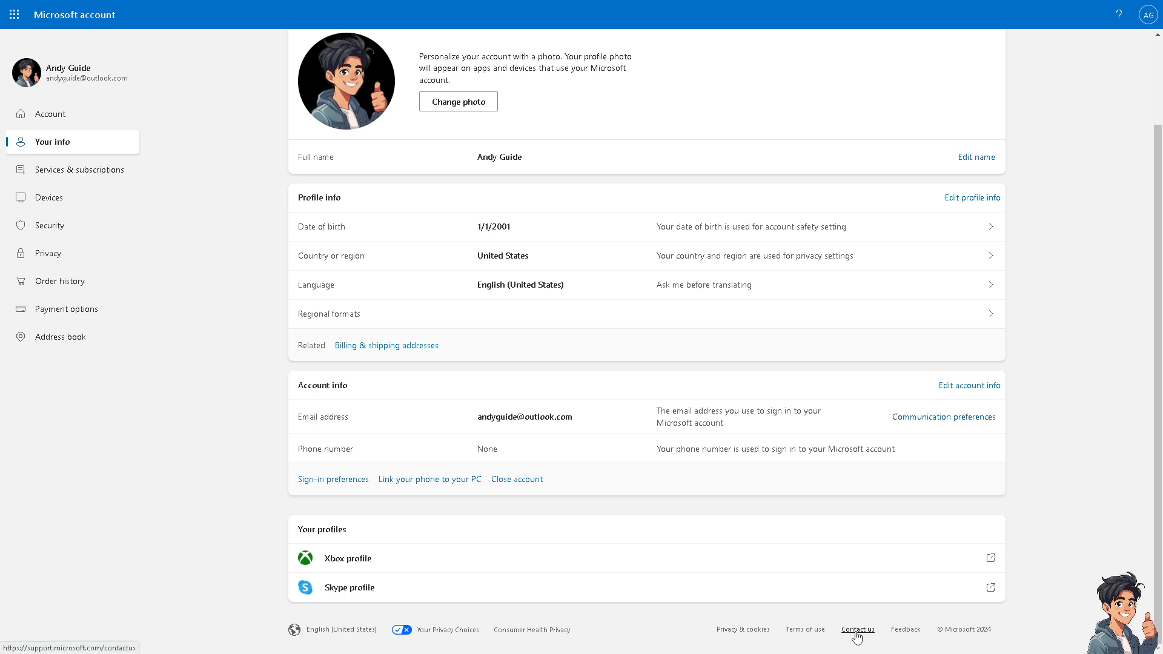
{"action": "left_click", "coordinate": [858, 630]}
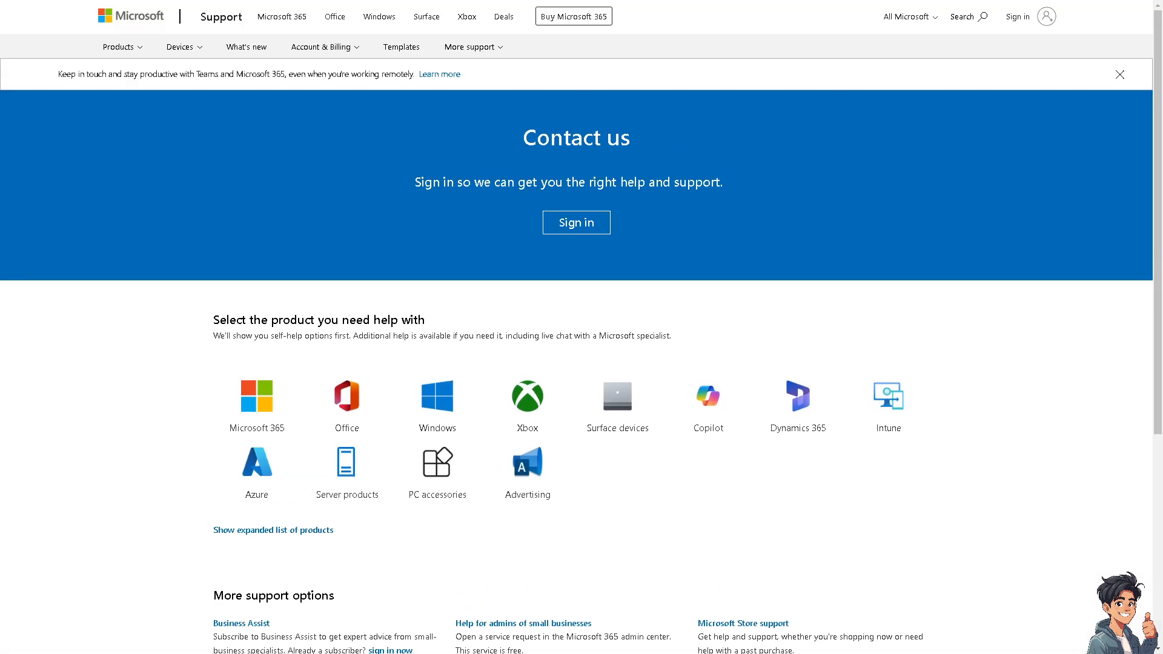
{"action": "mouse_move", "coordinate": [903, 300]}
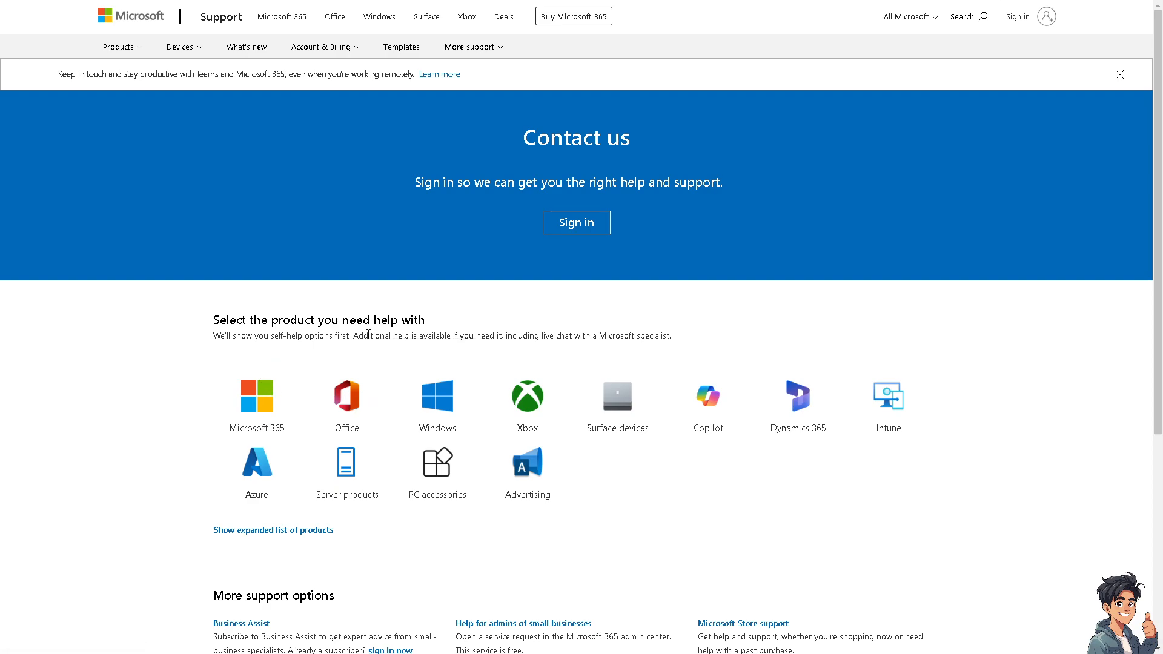
- Sign in from the Contact us banner so support greets the user by name
{"action": "left_click", "coordinate": [577, 223]}
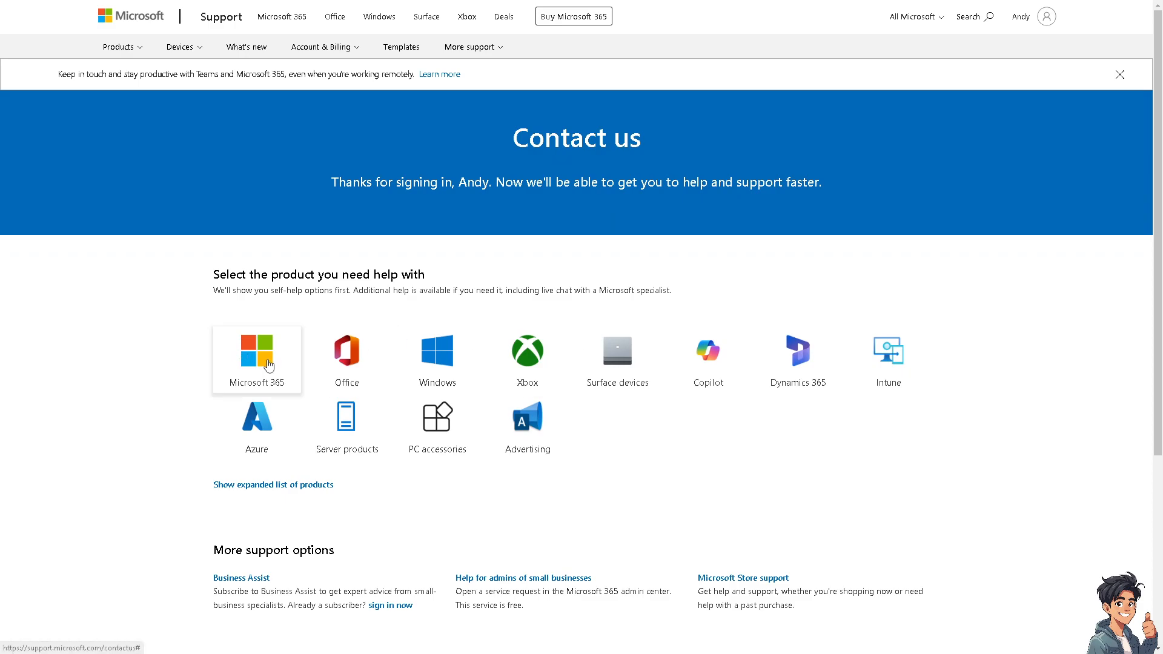
{"action": "left_click", "coordinate": [257, 351]}
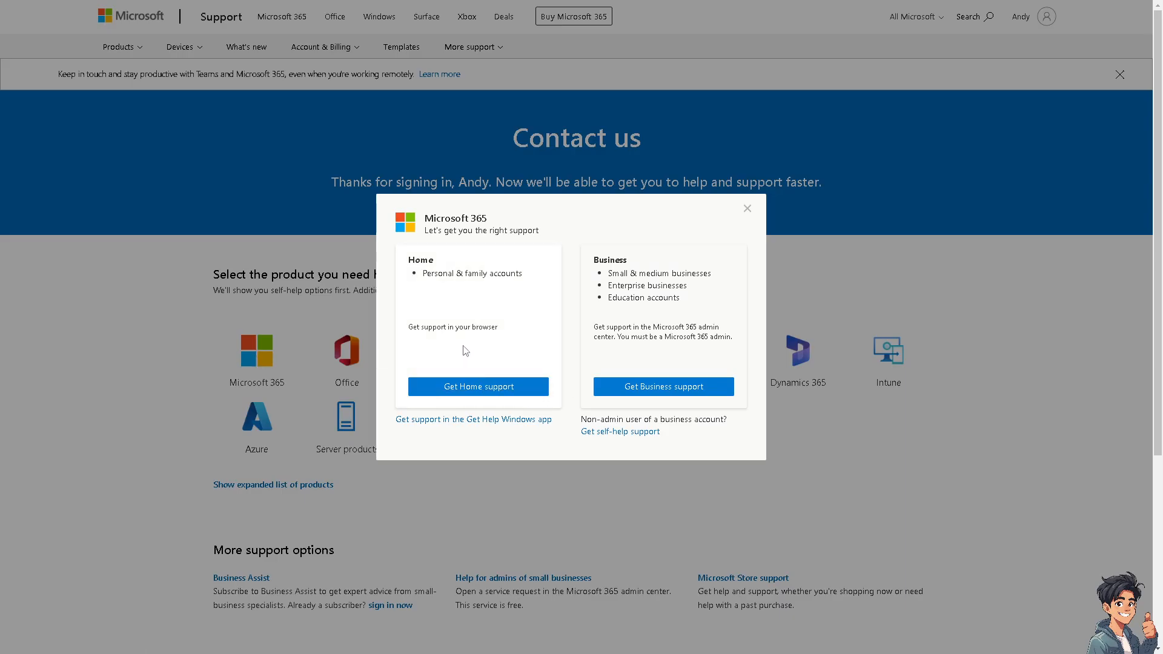
{"action": "mouse_move", "coordinate": [464, 351]}
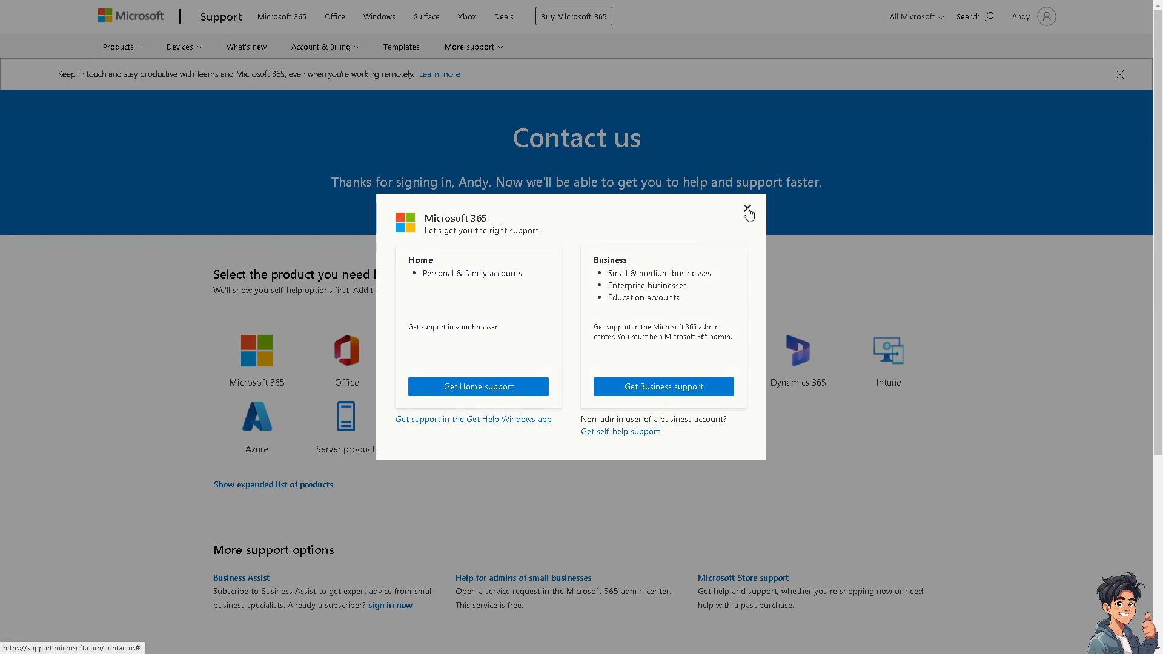
{"action": "left_click", "coordinate": [746, 208]}
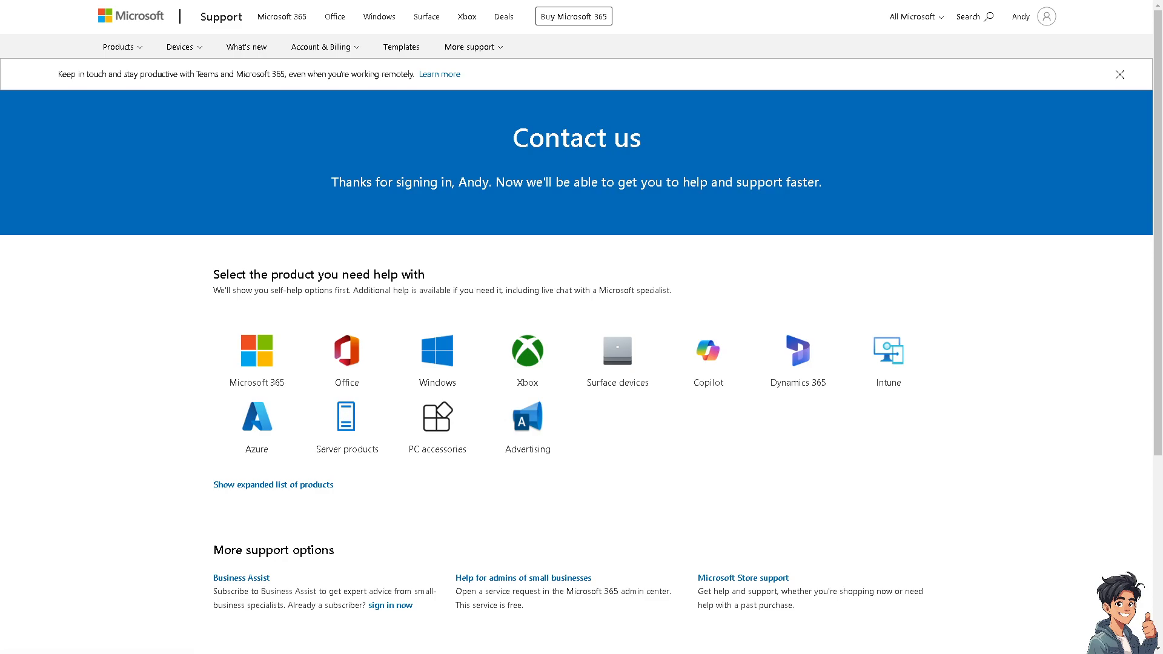